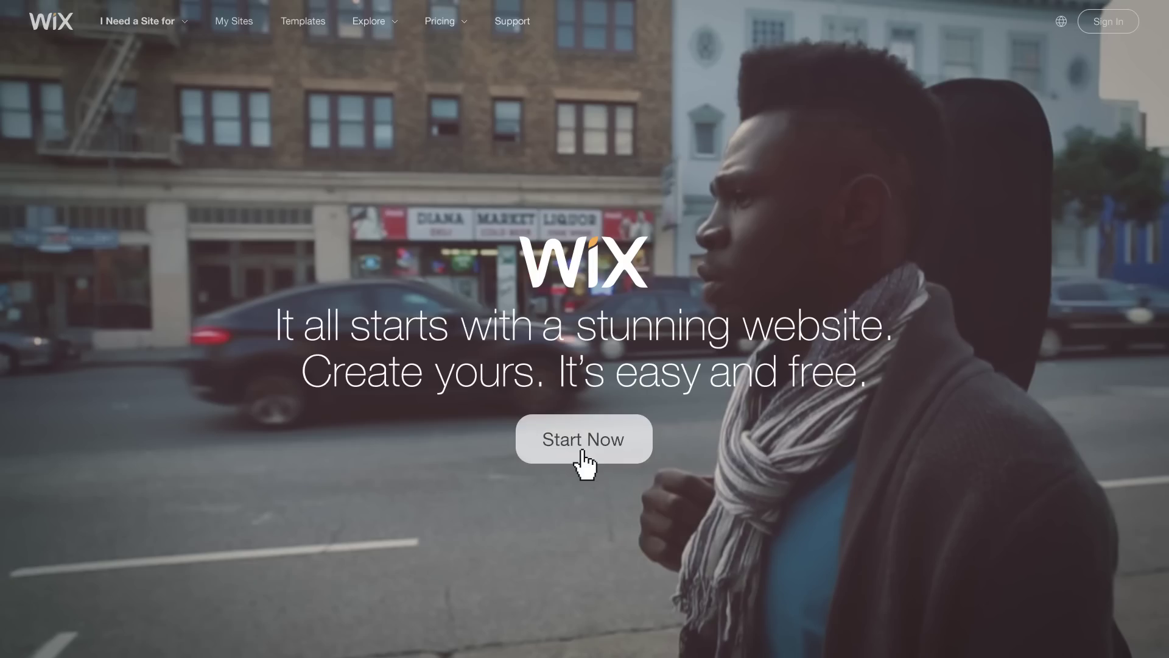
# Step: Start a new Wix site and scroll through the template gallery
pyautogui.click(584, 439)
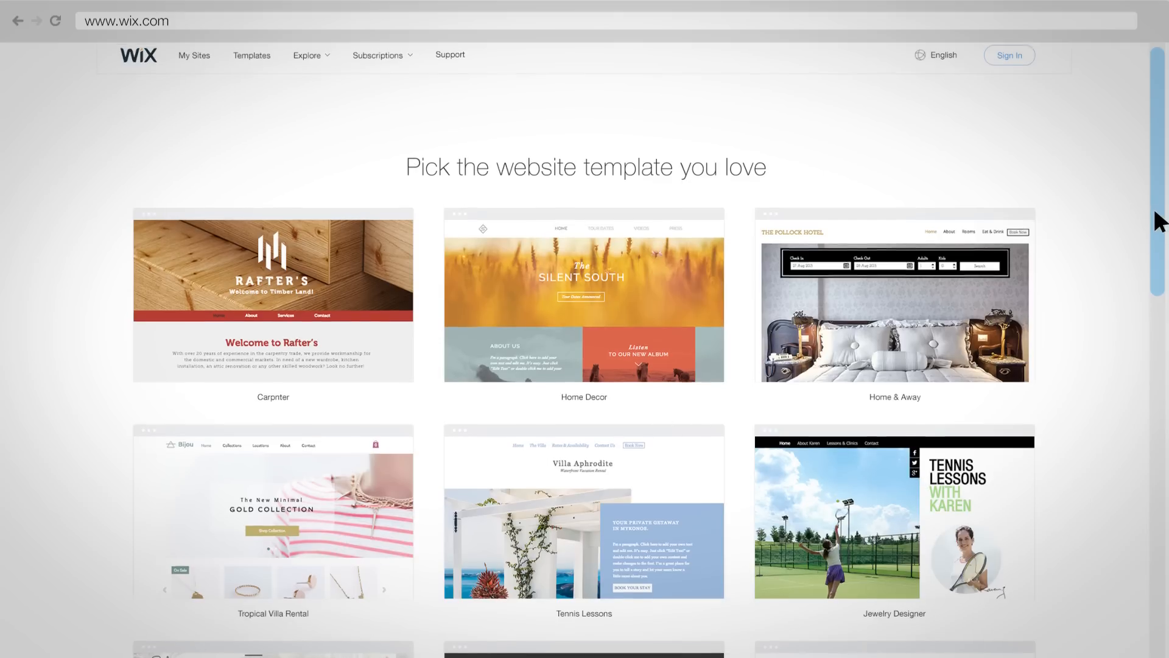
pyautogui.scroll(-3)
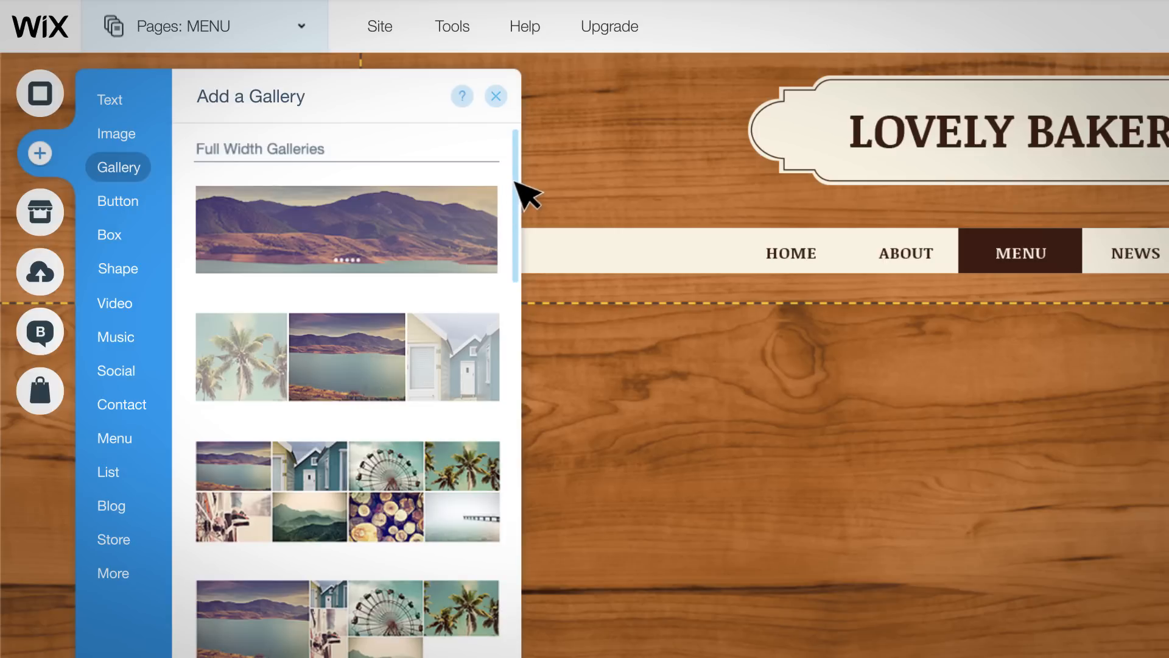
# Step: Add a social bar under Follow Us on the Contact page, then open the App Market
pyautogui.scroll(-3)
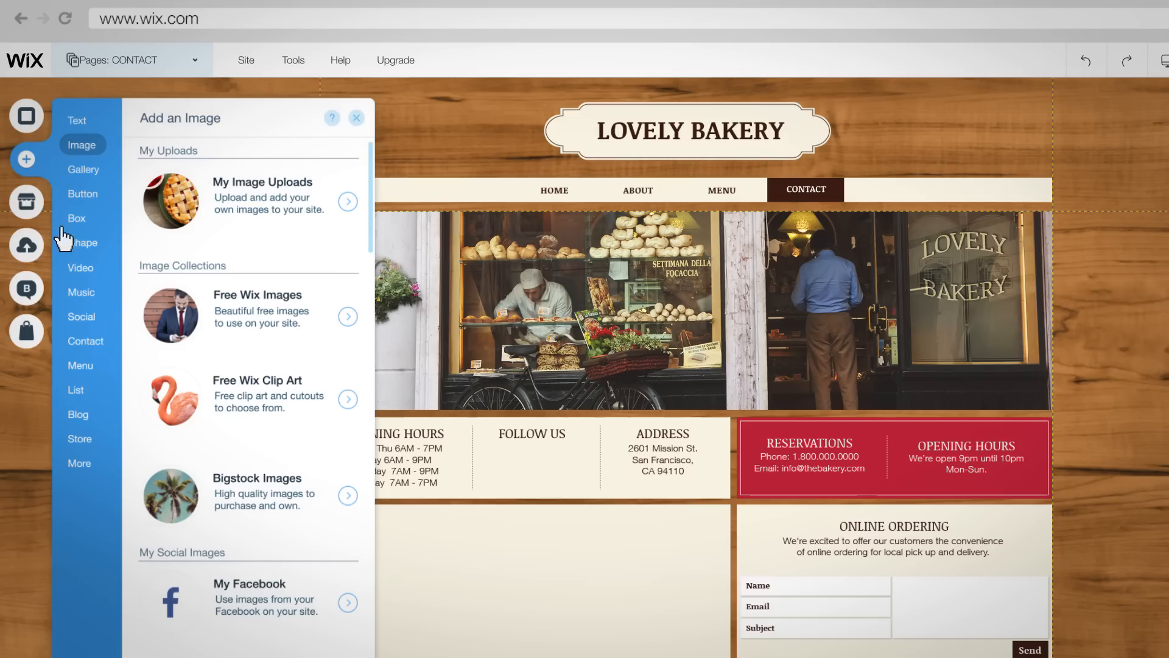
pyautogui.click(82, 316)
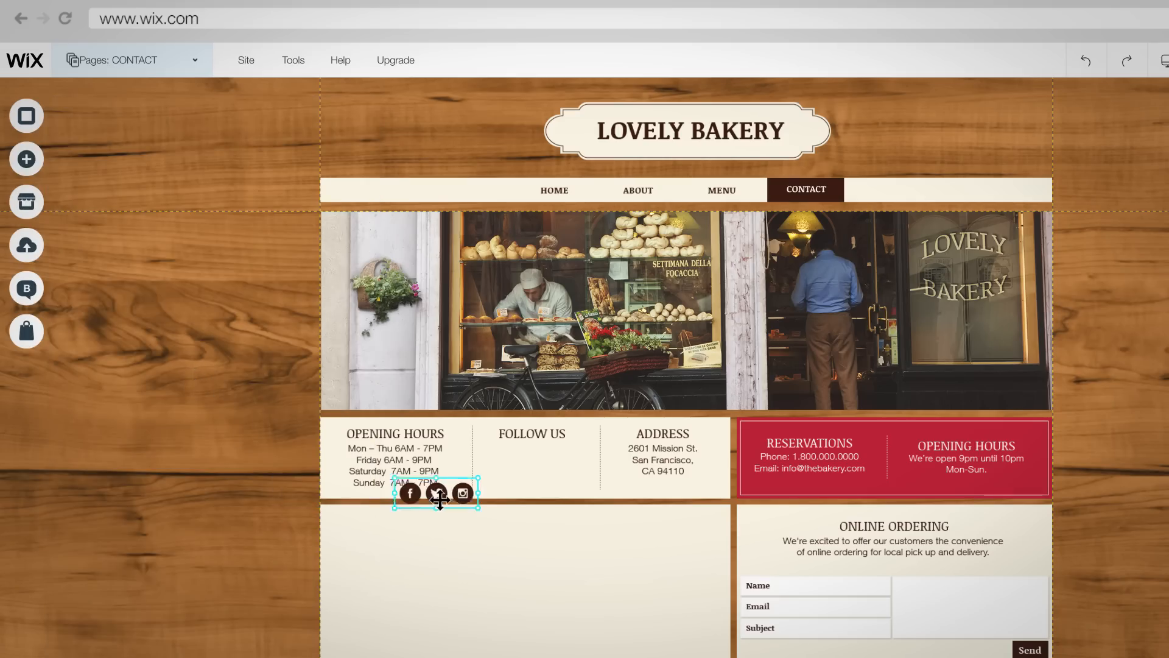
pyautogui.click(26, 201)
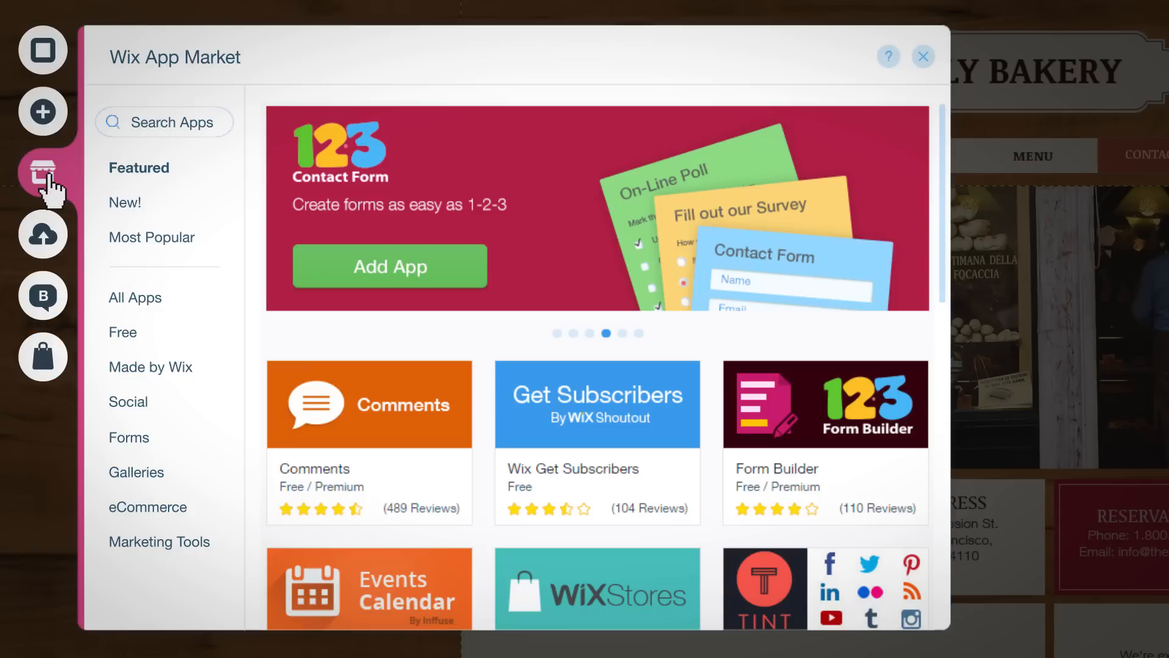
pyautogui.scroll(-3)
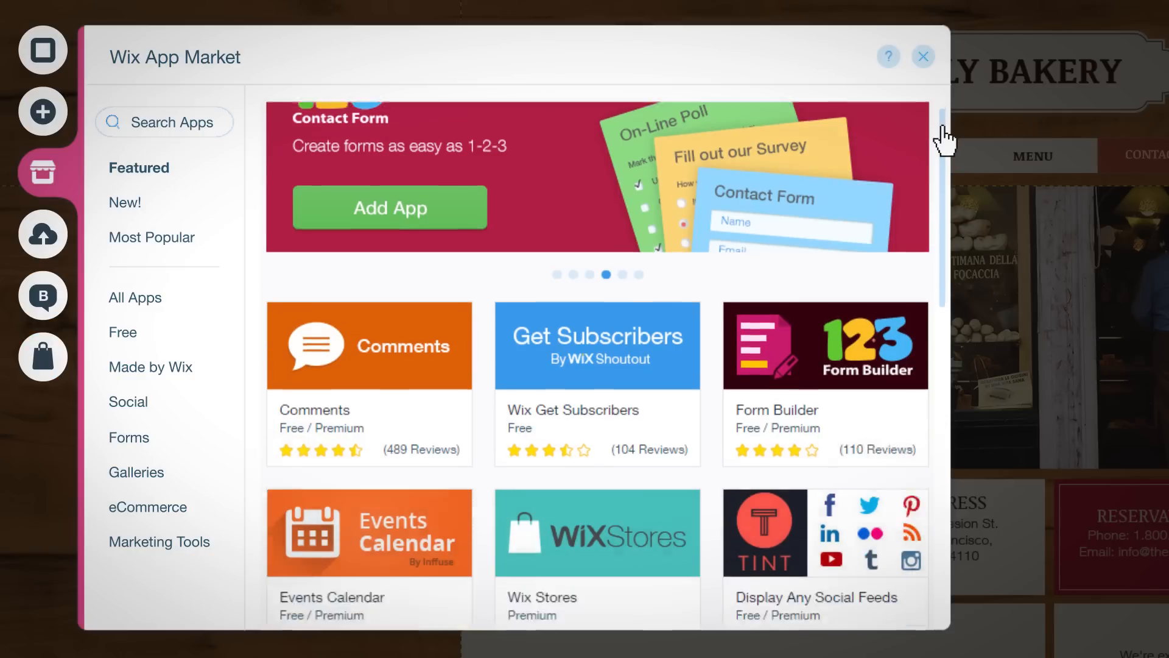
pyautogui.scroll(-3)
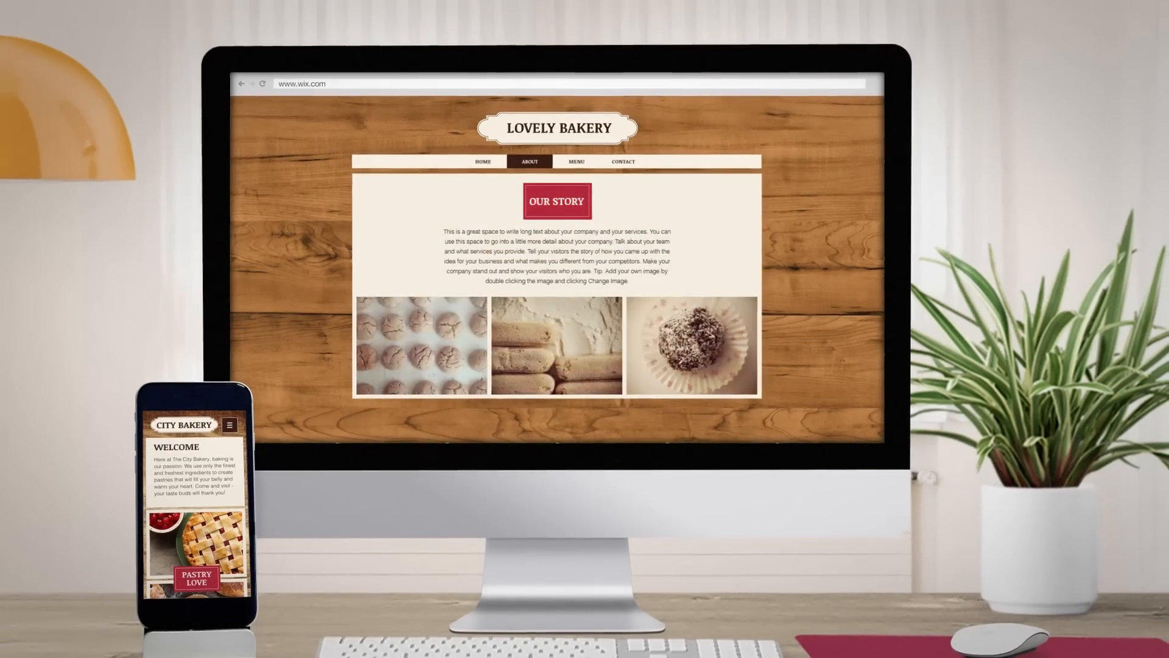
# Step: Switch from Our Story to the Contact page with map, hours and ordering form
pyautogui.click(623, 161)
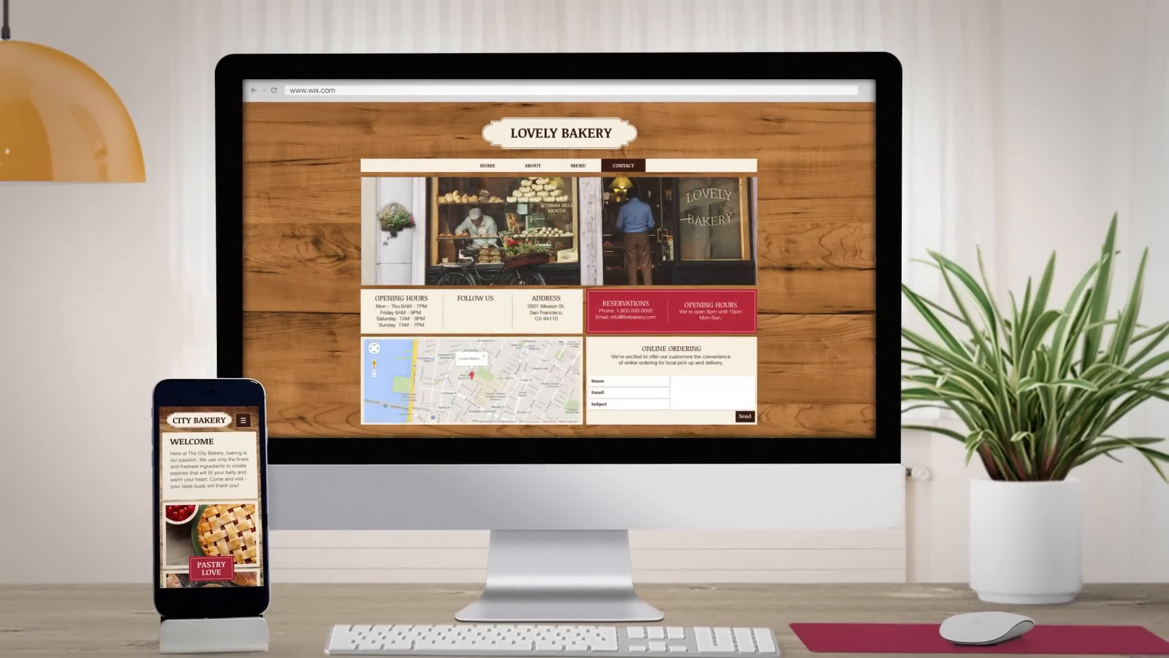